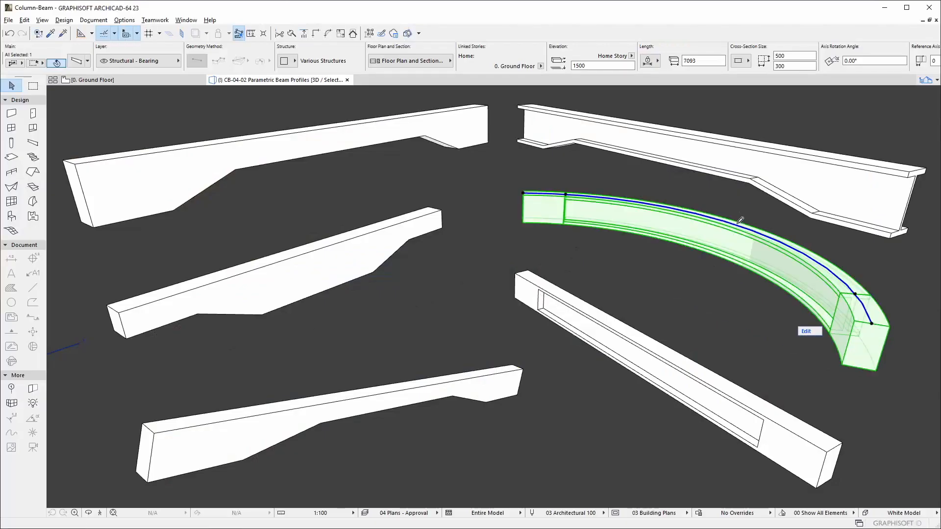
# Give the selected curved beam a new curve radius in Positioning and apply it
pyautogui.click(804, 331)
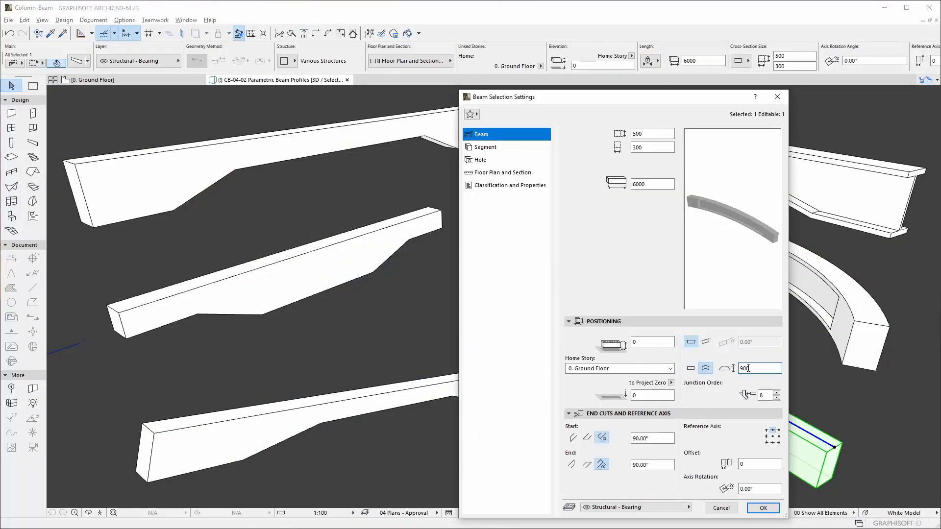
pyautogui.click(763, 508)
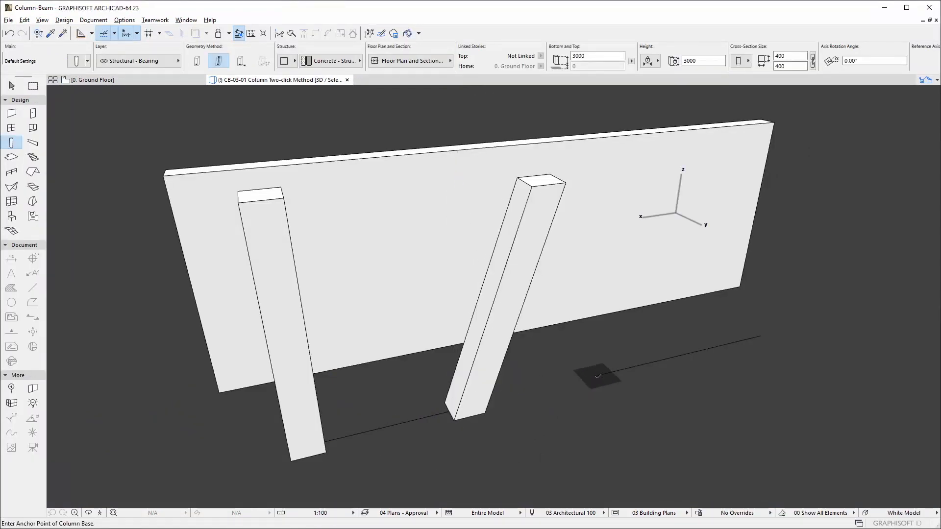
# Anchor the new column's base point in front of the long wall in 3D
pyautogui.click(596, 376)
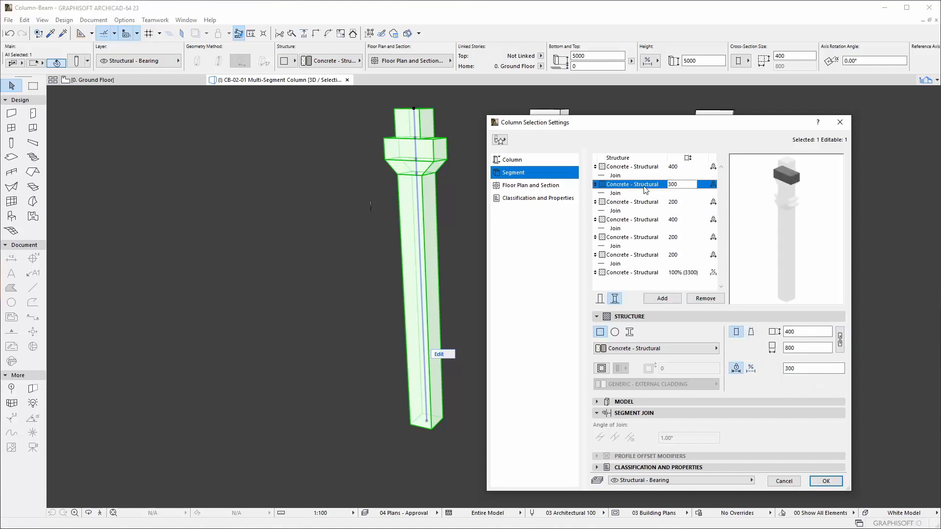
# Shorten two segments of the multi-segment column and confirm the lengths
pyautogui.click(635, 237)
pyautogui.write('300')
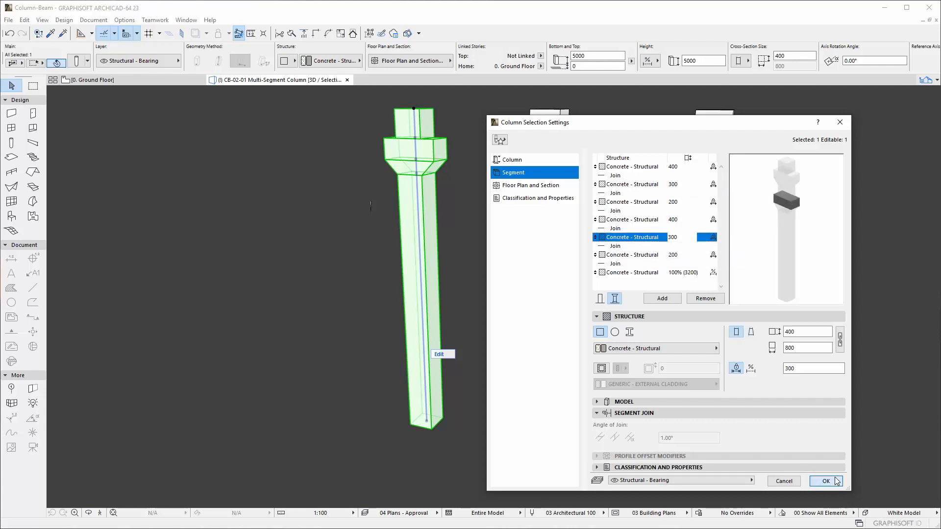
pyautogui.click(509, 156)
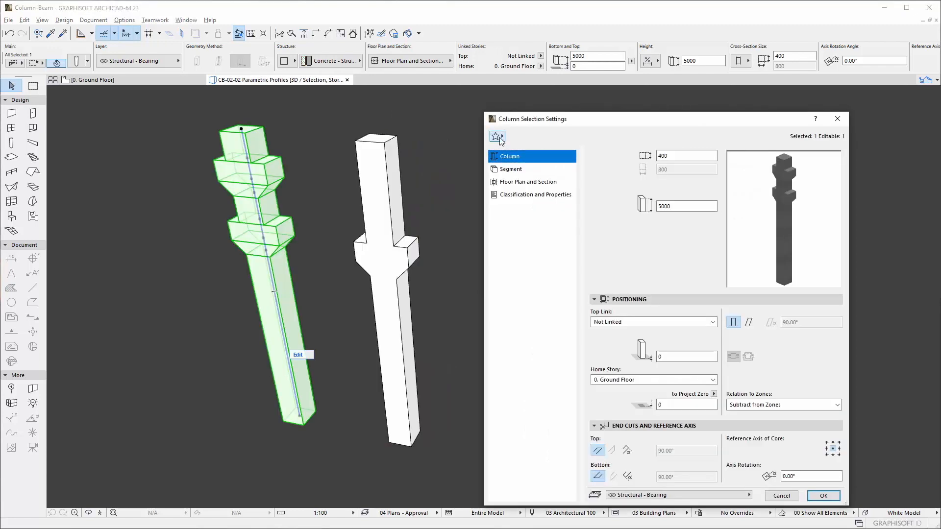
# Save the column settings as a new favorite named 'Precast Column with Double Corbel'
pyautogui.click(496, 136)
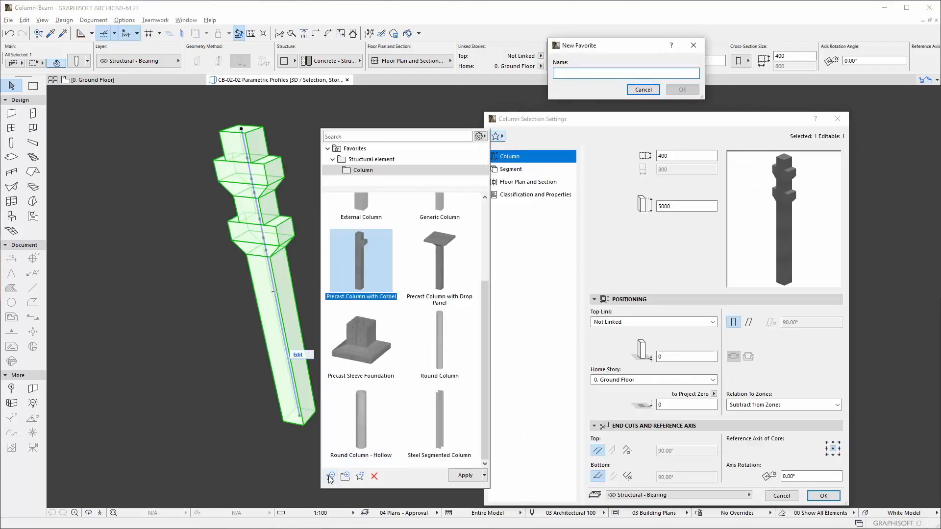
pyautogui.write('Precast Column with Double Corbel')
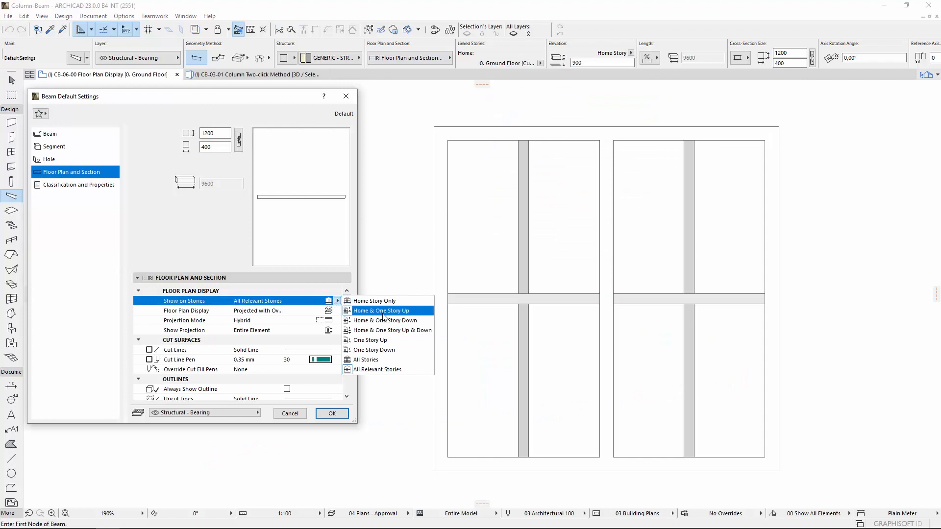
pyautogui.moveTo(408, 371)
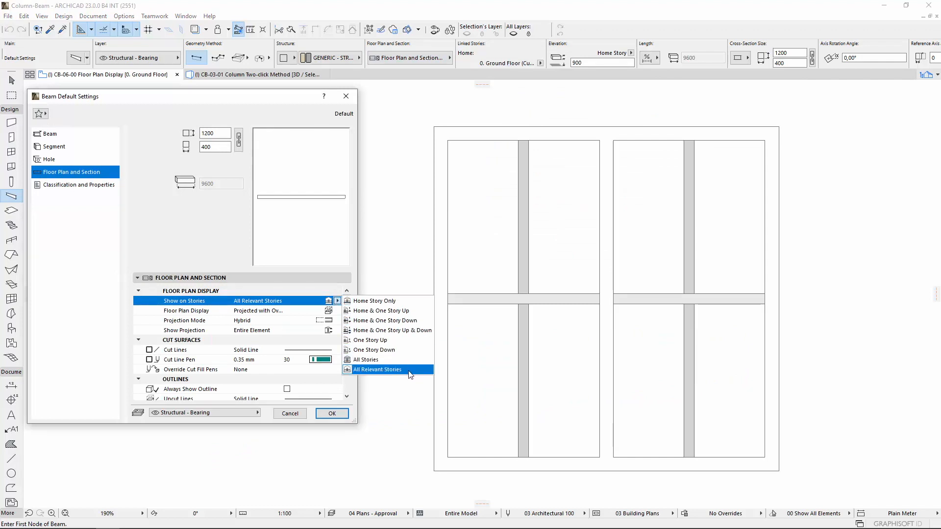